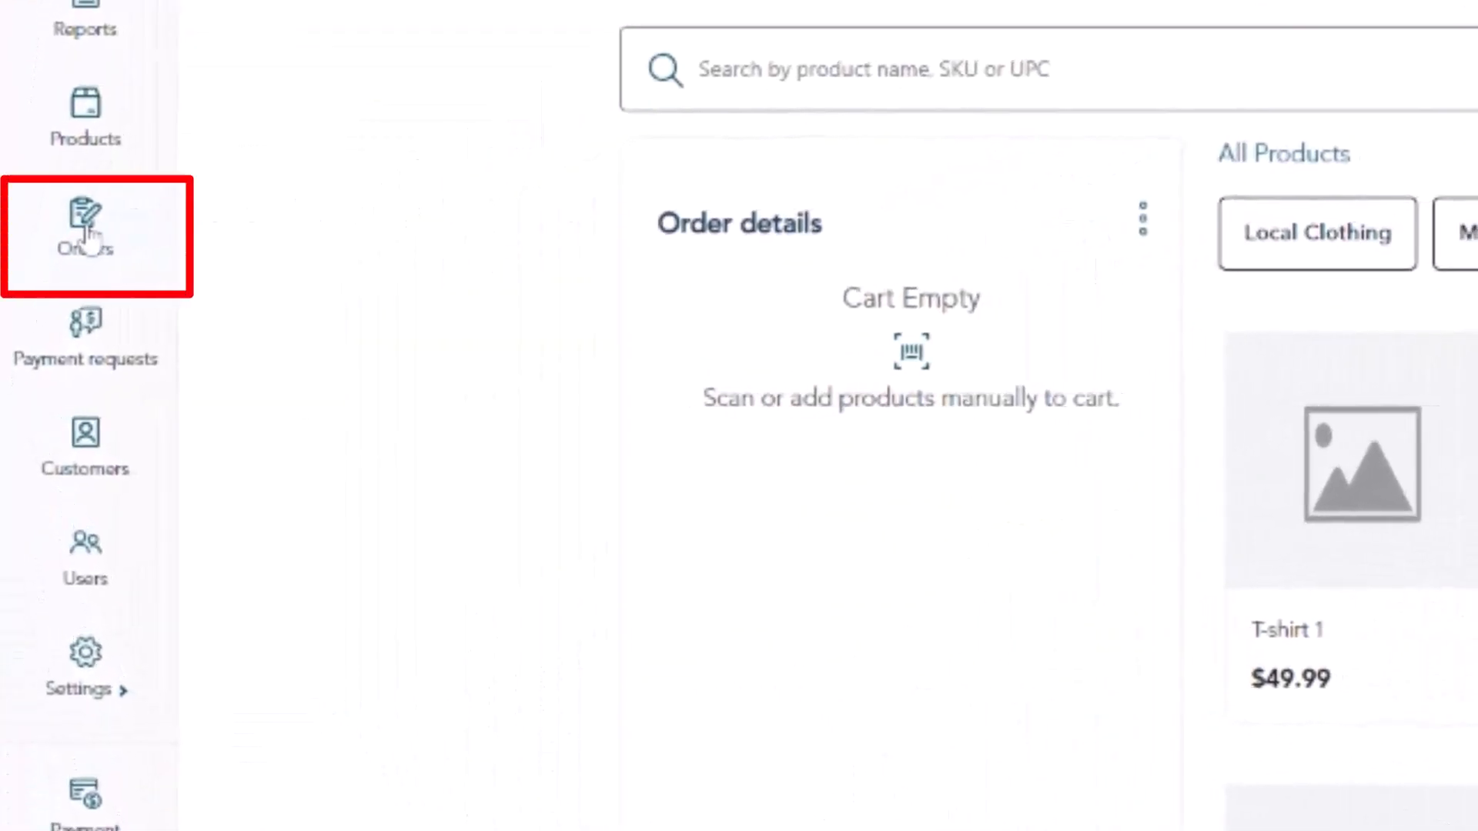
Step: Show this month's orders and search for 58364
click(85, 235)
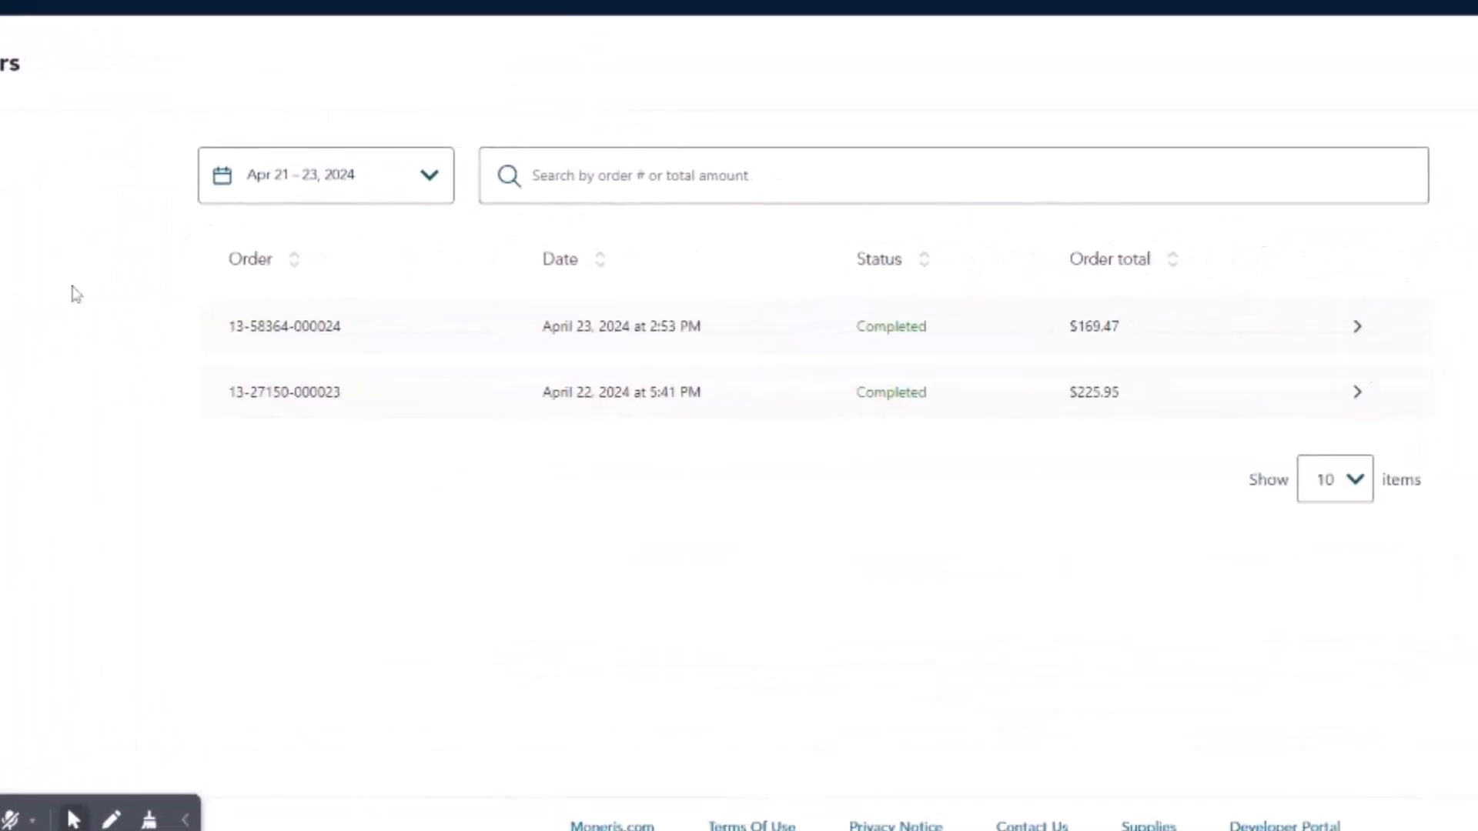
click(325, 176)
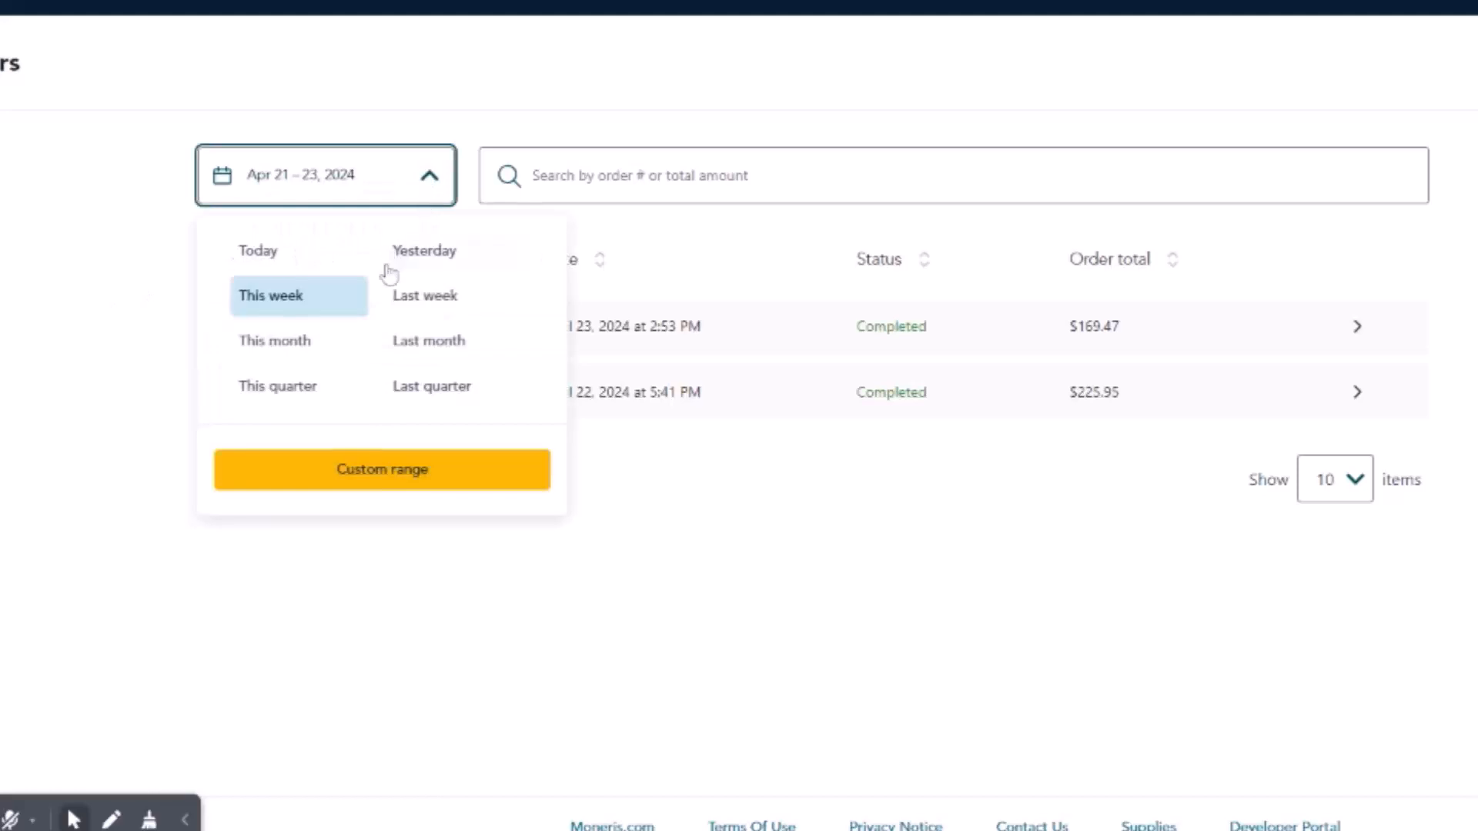
click(274, 340)
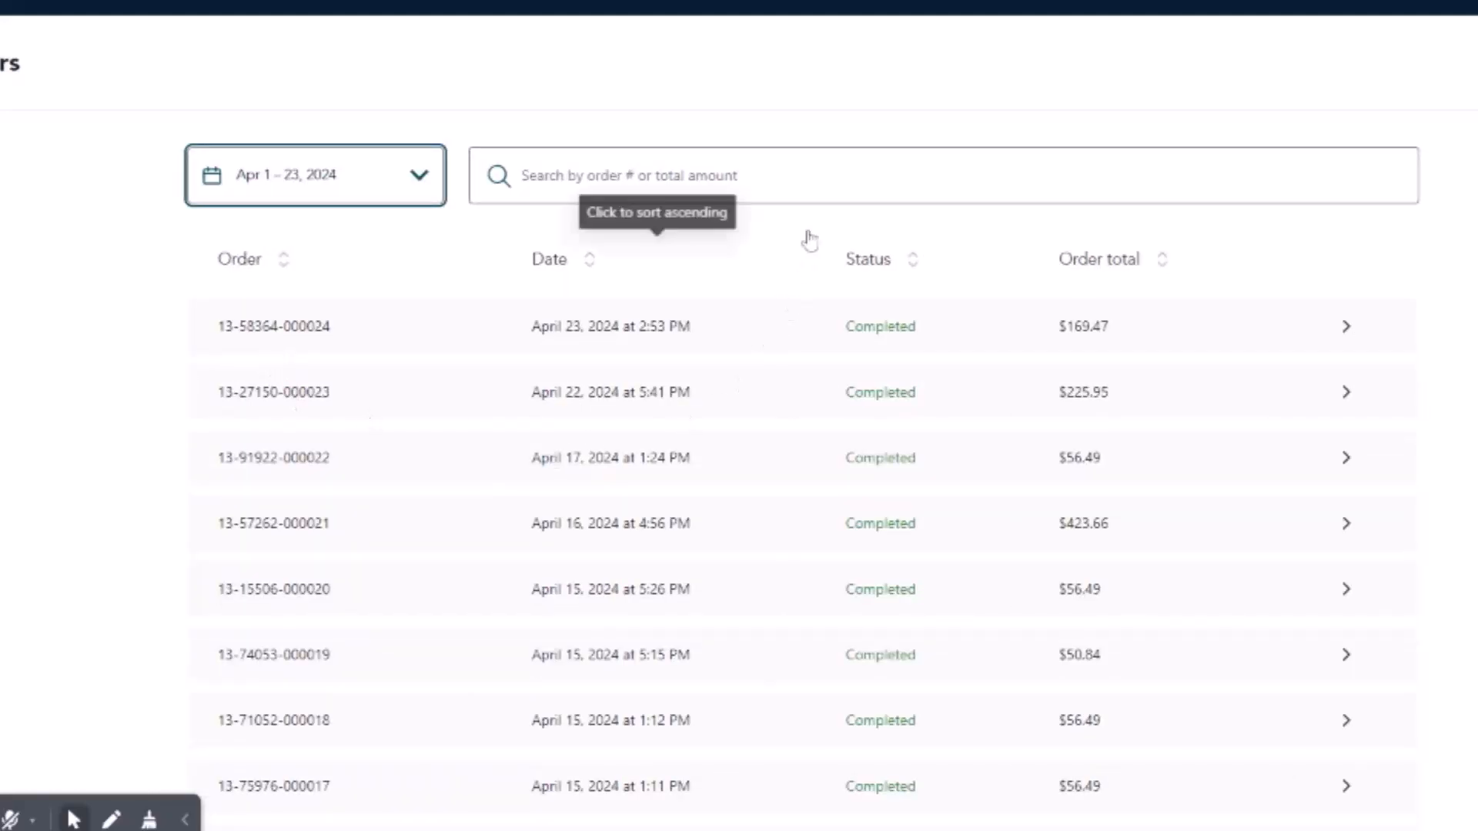
text(58364)
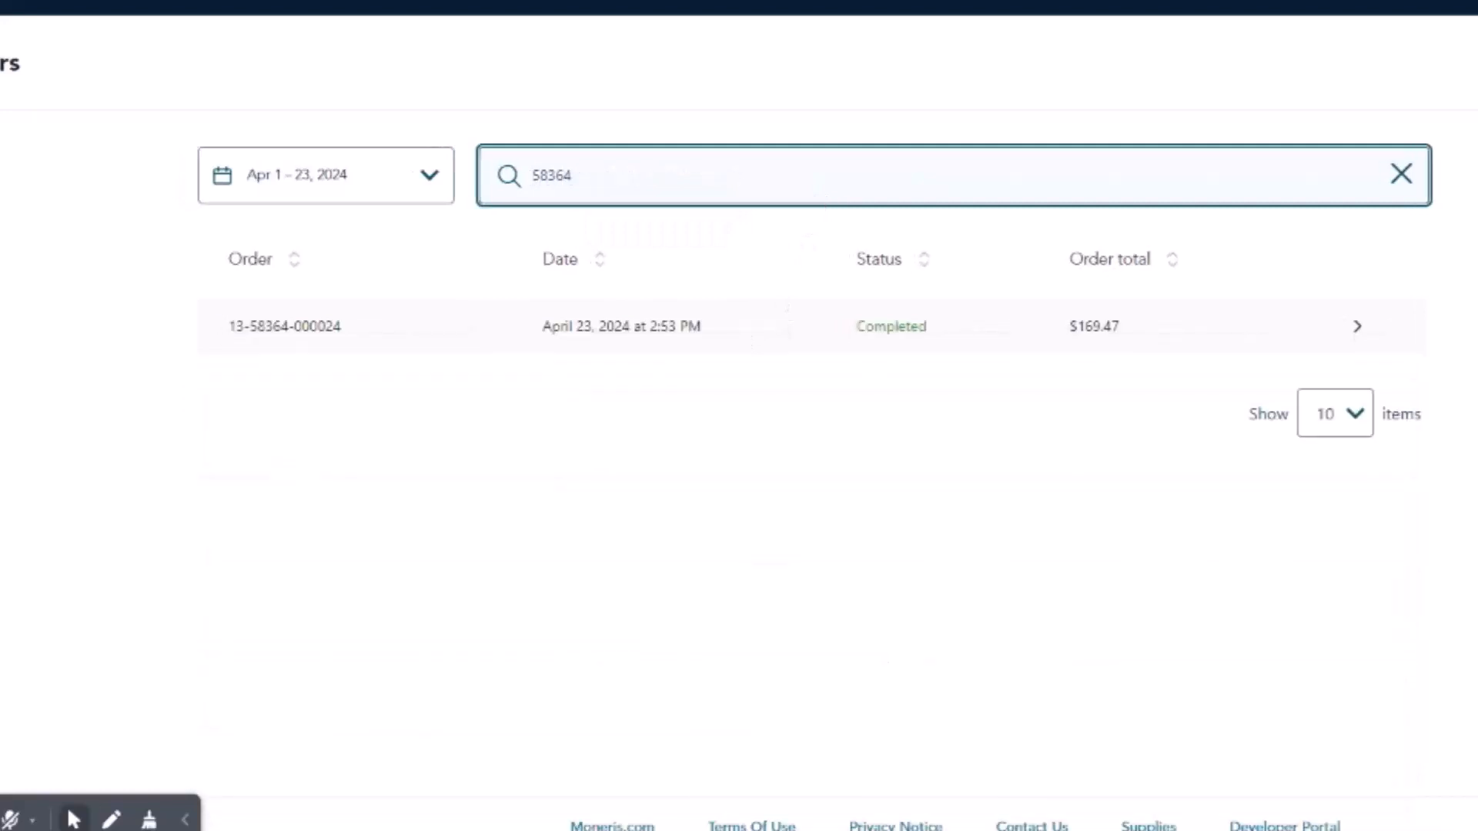
click(283, 327)
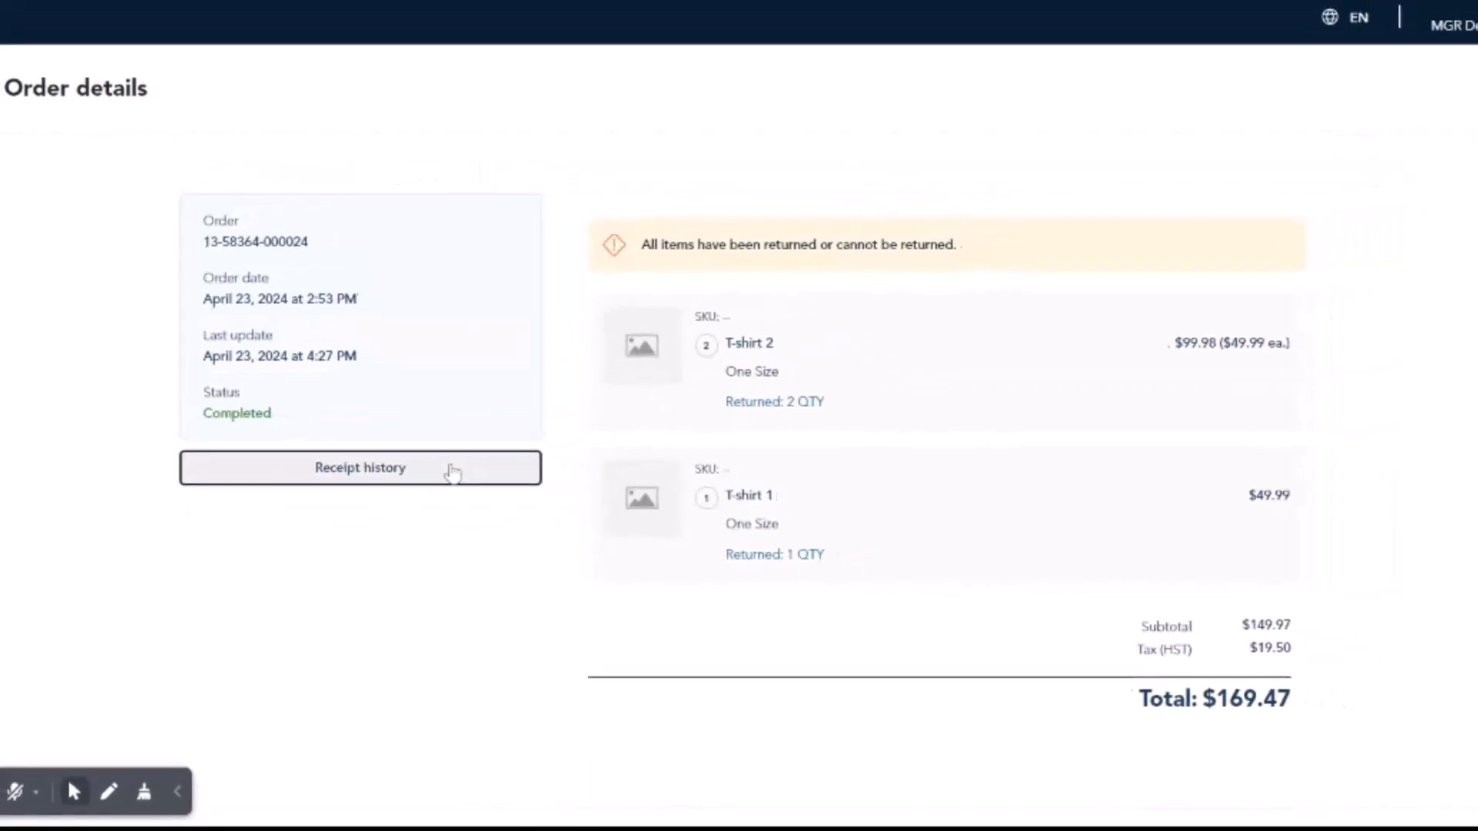
click(358, 468)
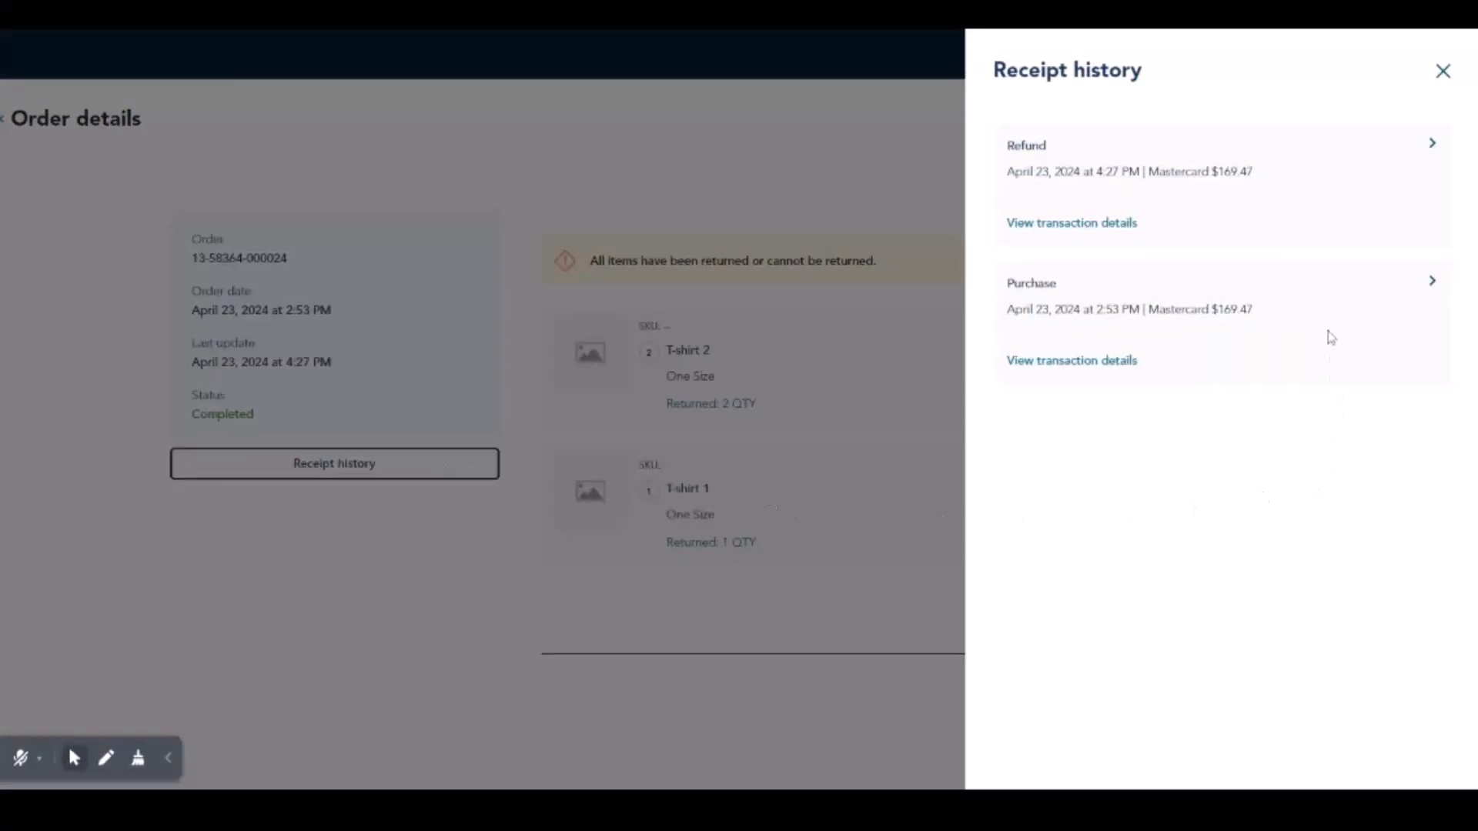
click(1071, 361)
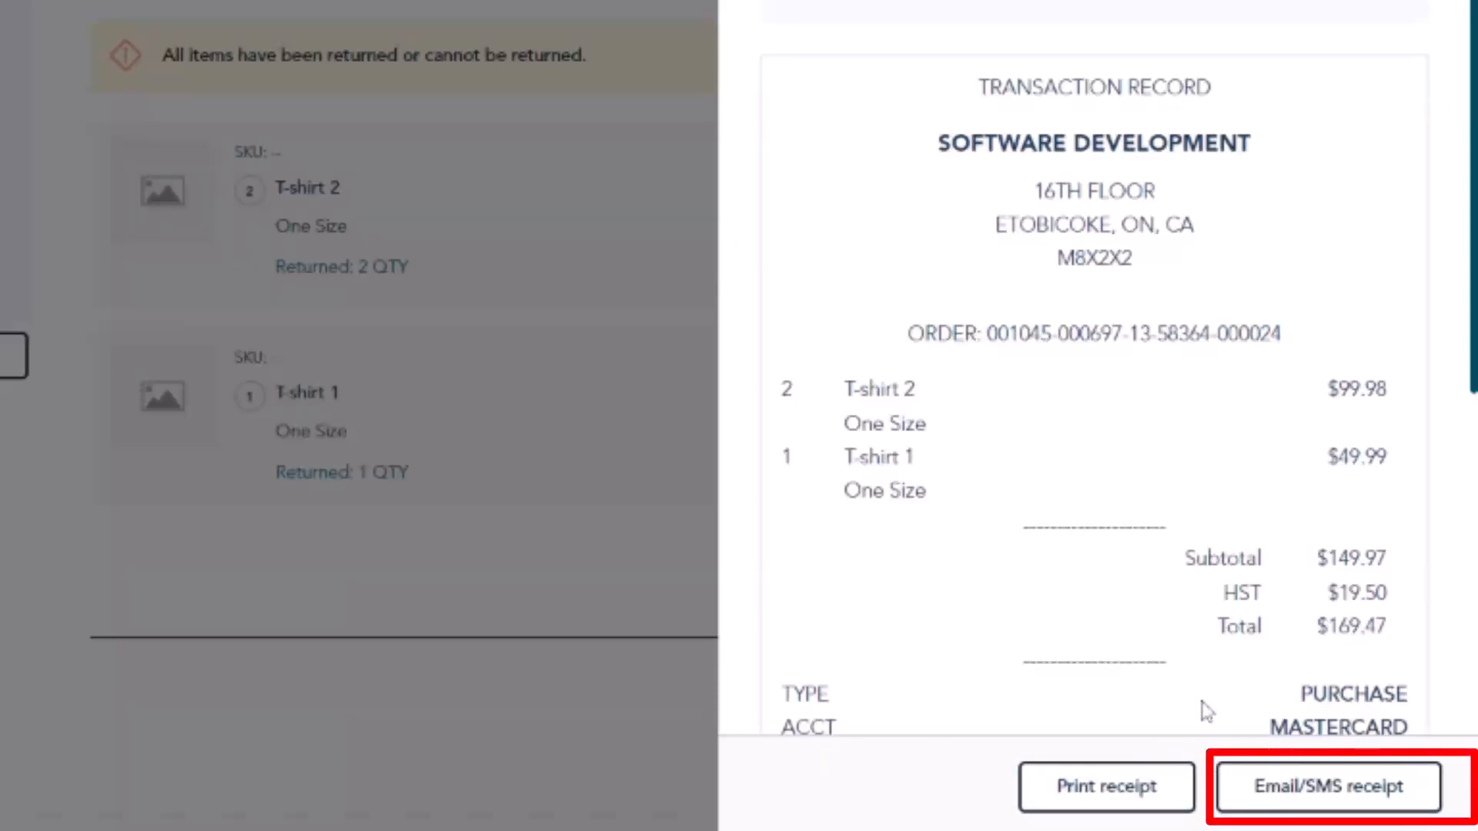
click(1325, 785)
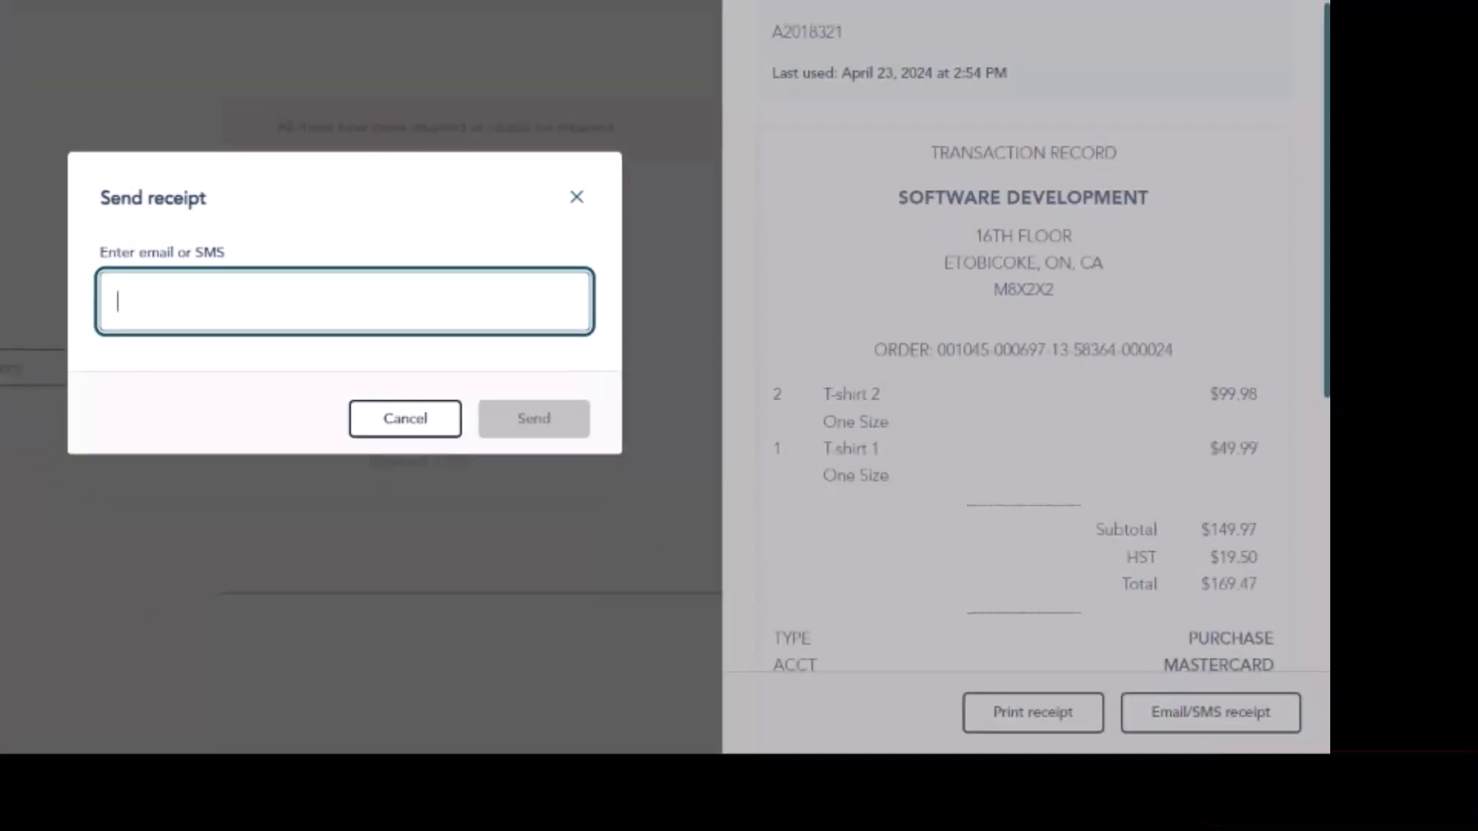
text(example_email)
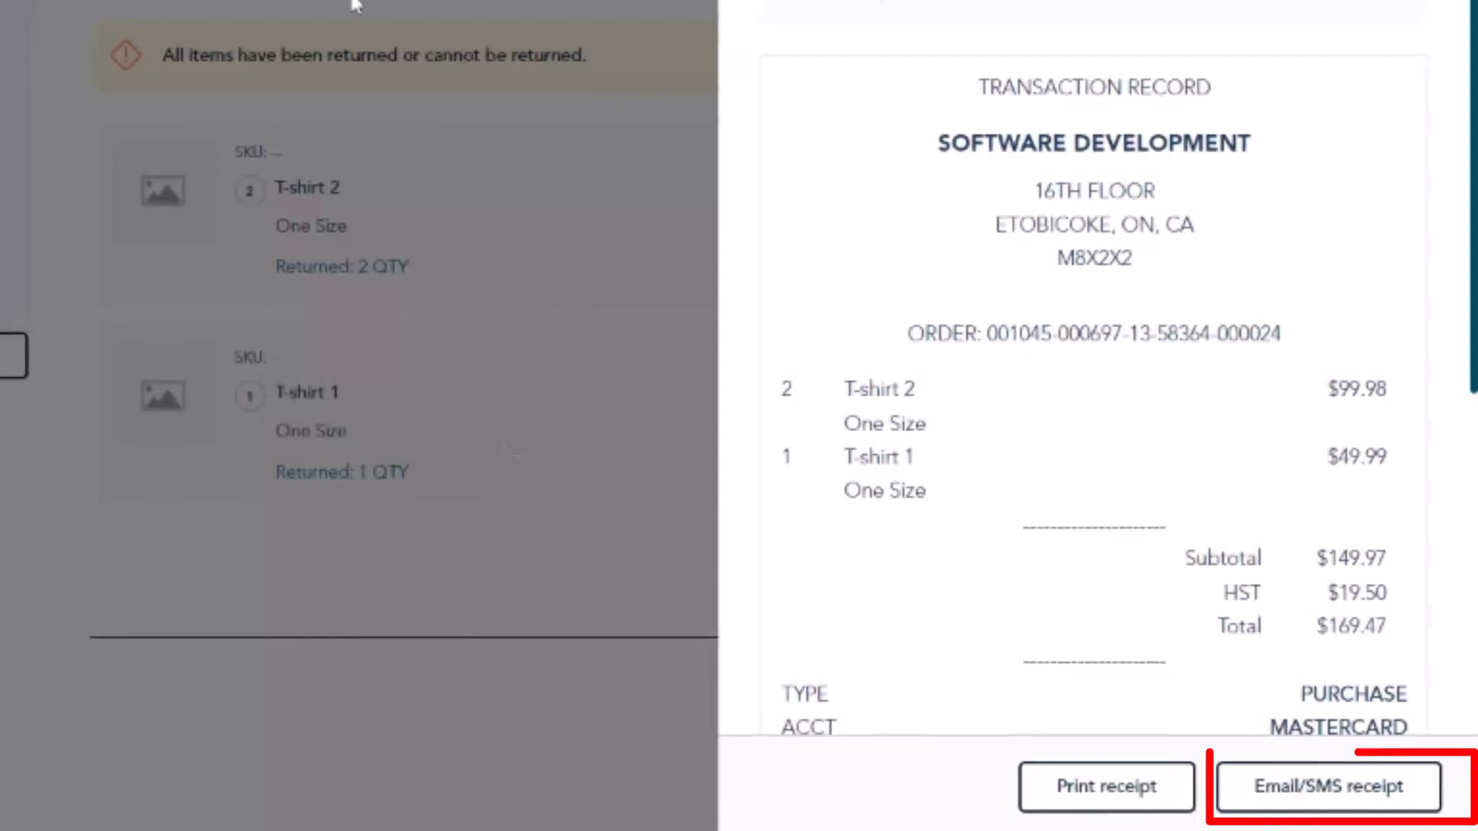
click(1326, 787)
text(416 555 5555)
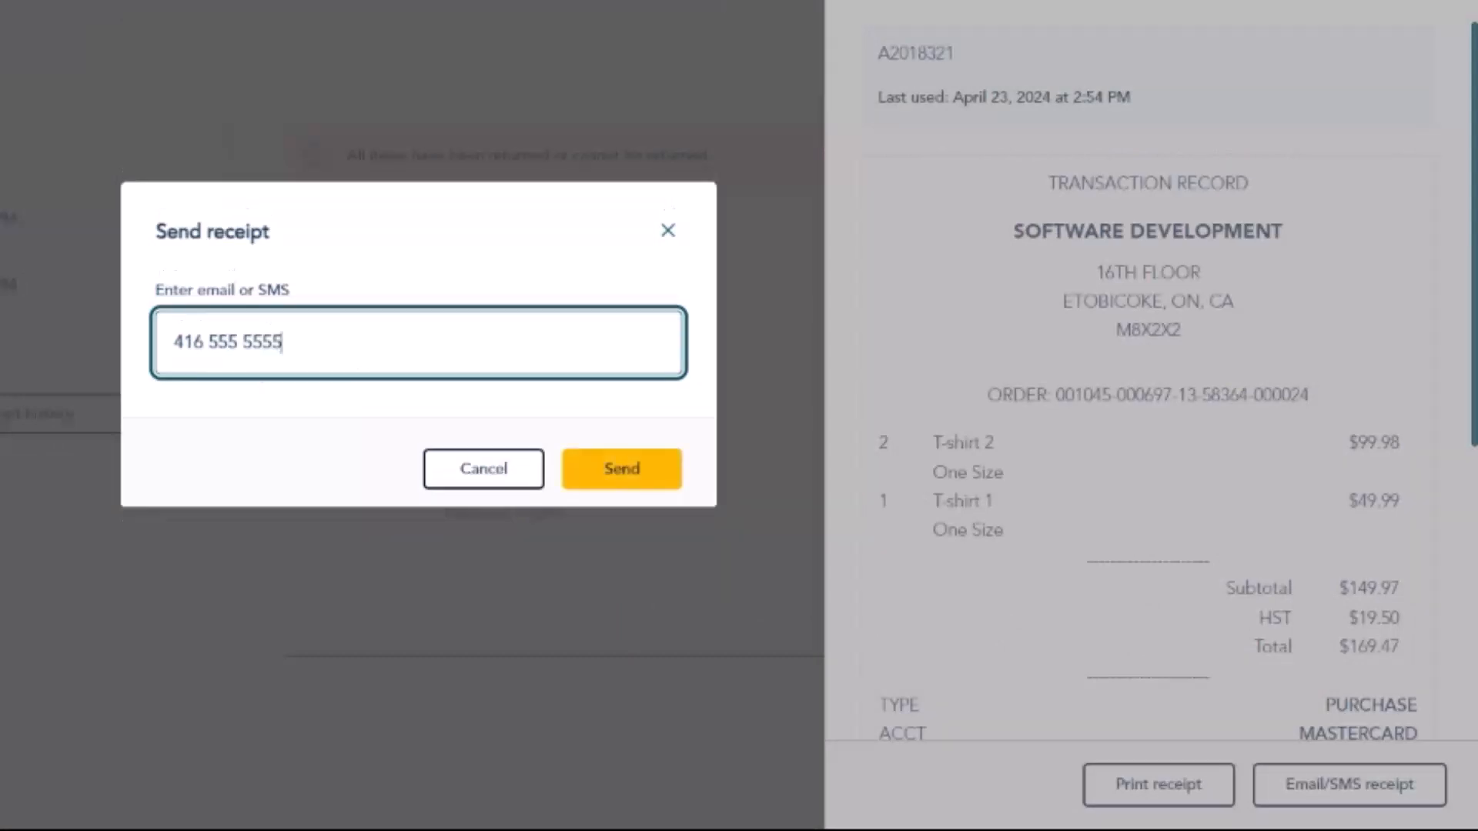
Step: Send the purchase receipt by SMS to the entered phone number
click(620, 468)
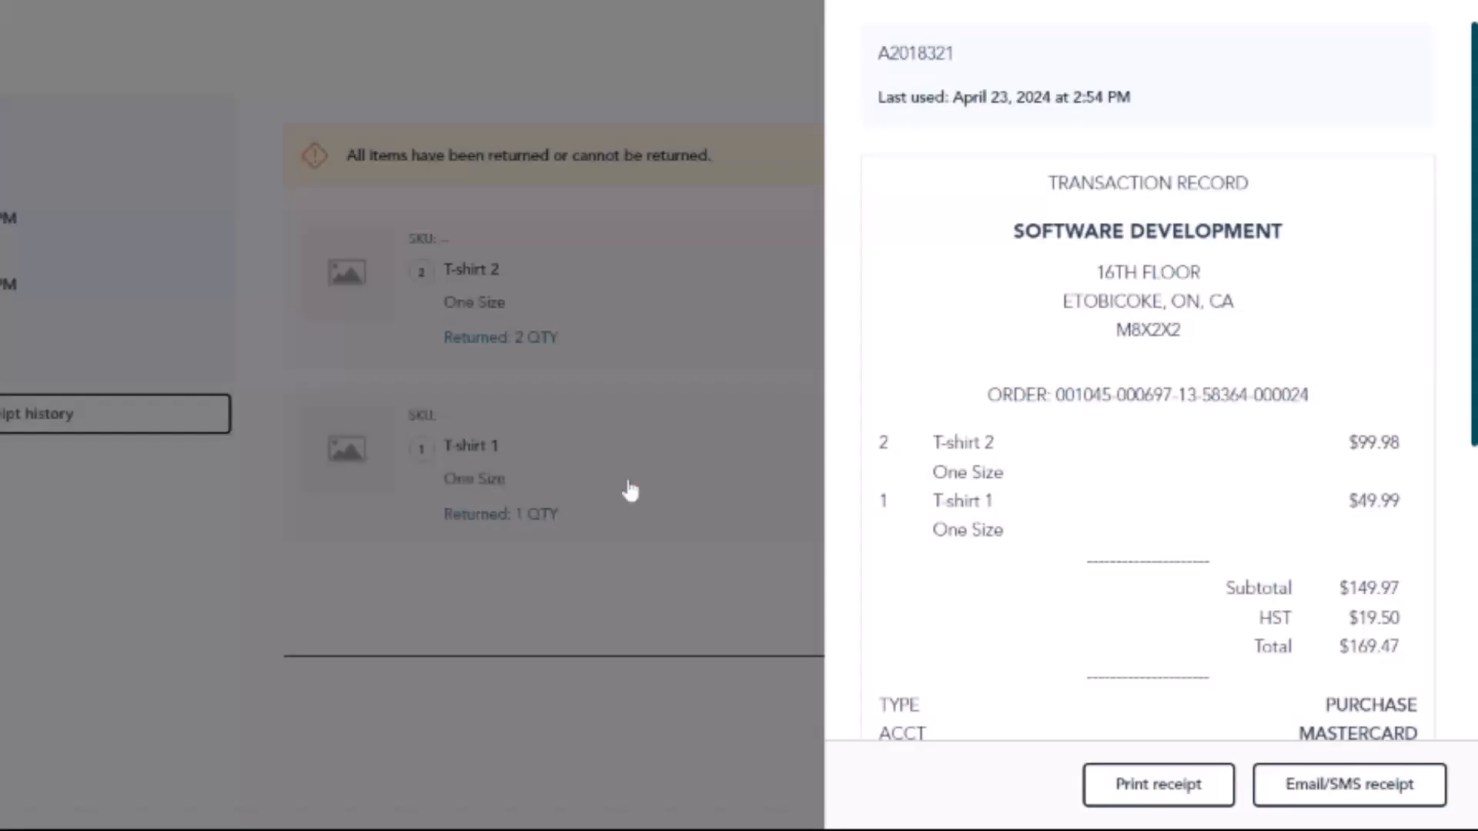
mouse_move(622, 484)
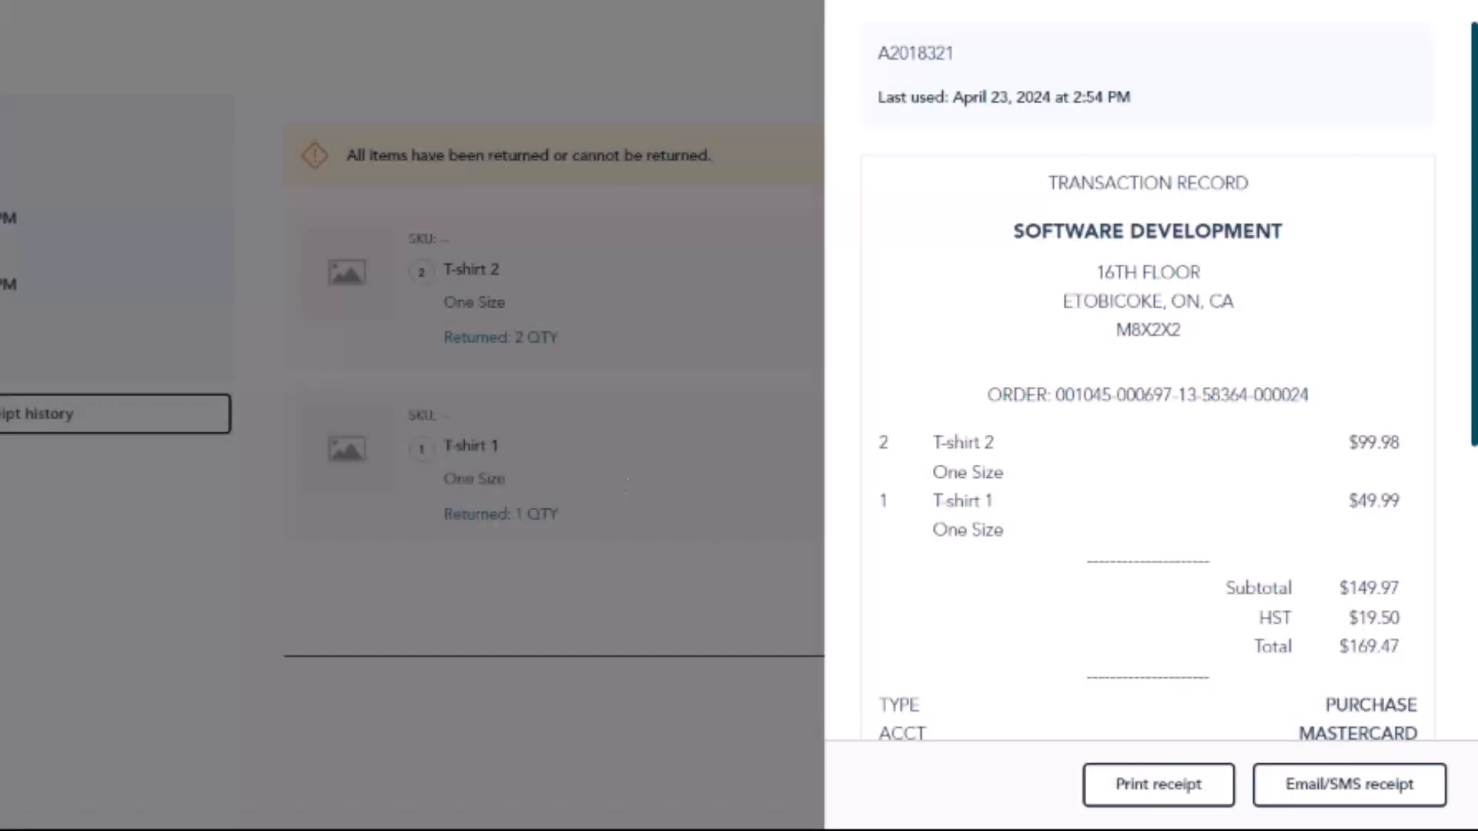